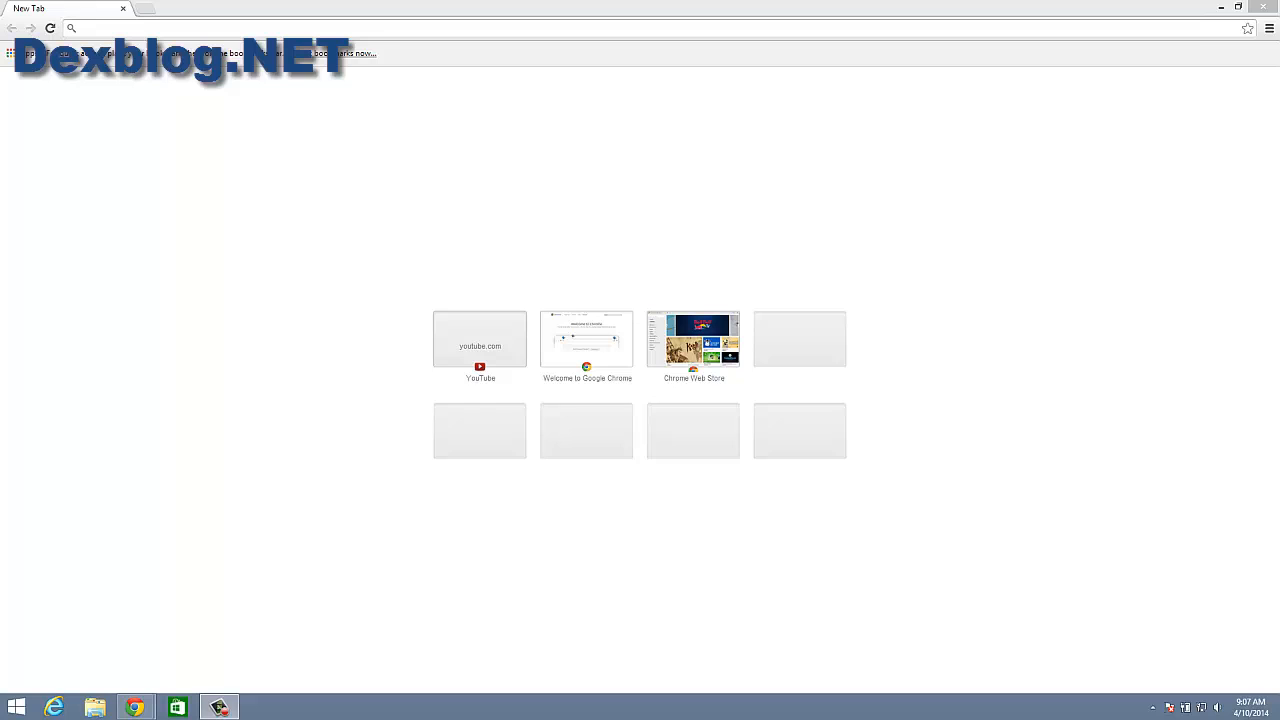
mouse_move(4, 130)
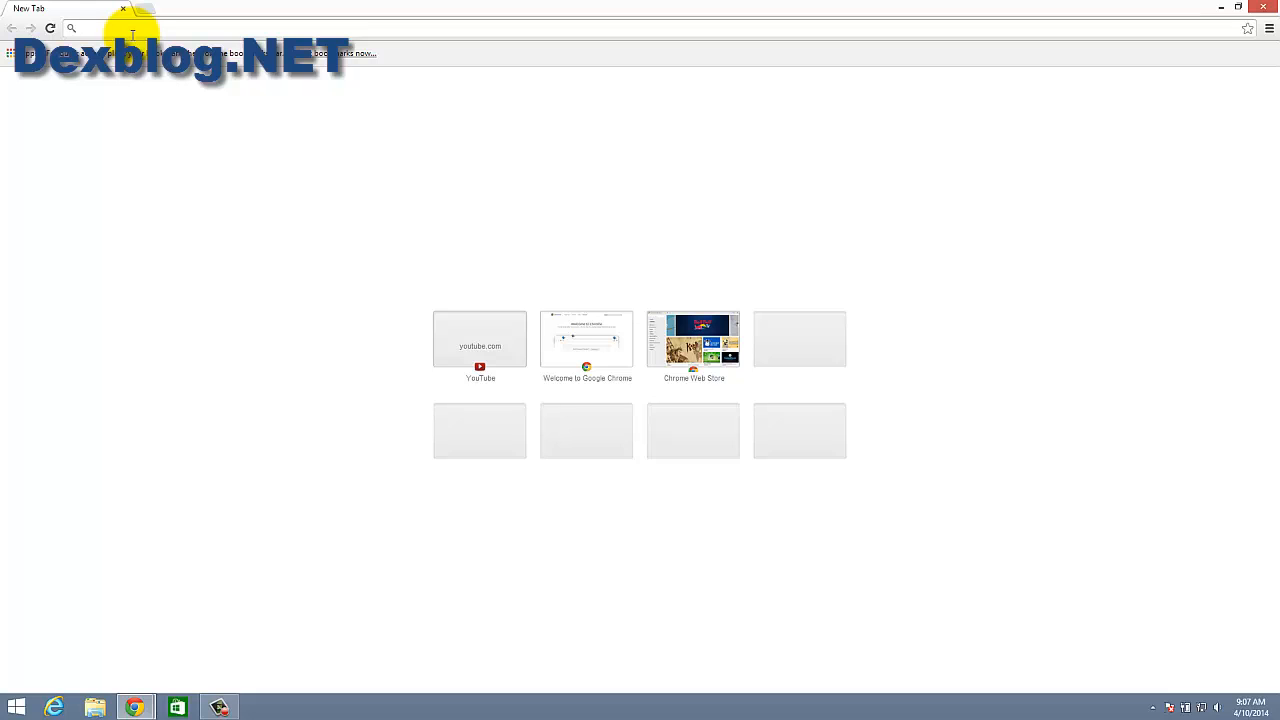
Step: Search the web for "pdf file" from the omnibox, landing on Ask.com results
type("pdf file")
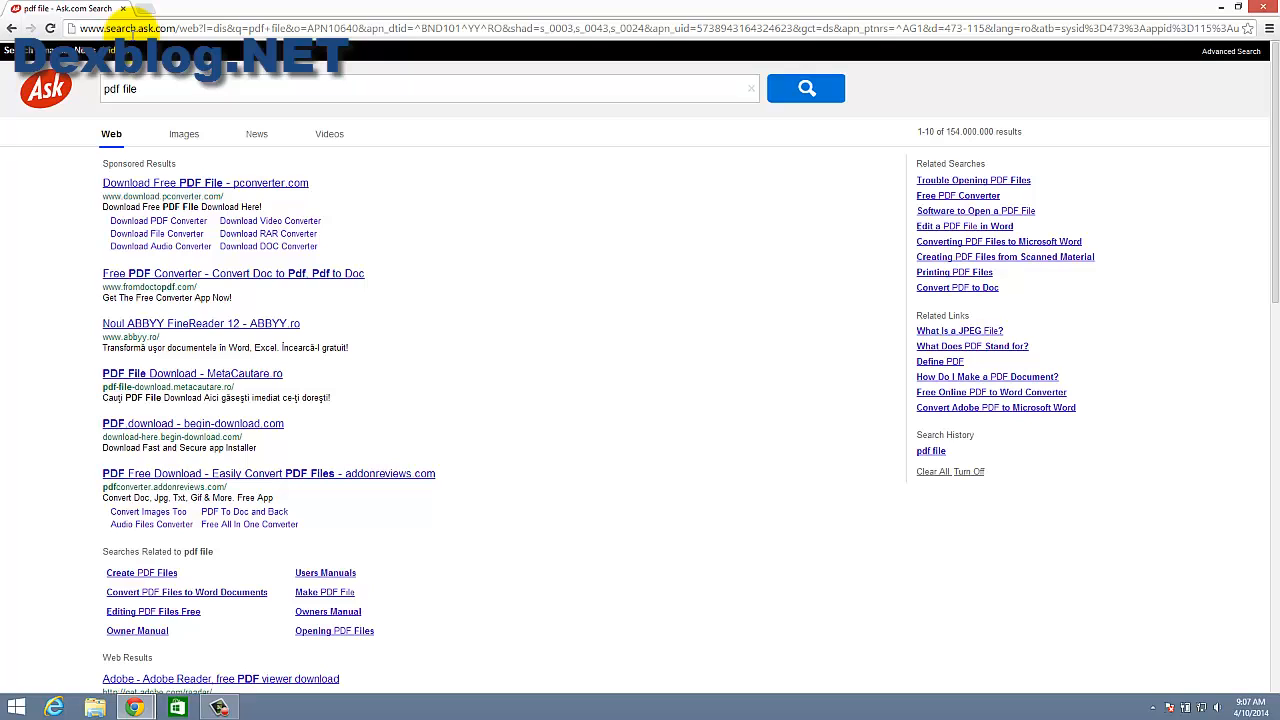
left_click(130, 88)
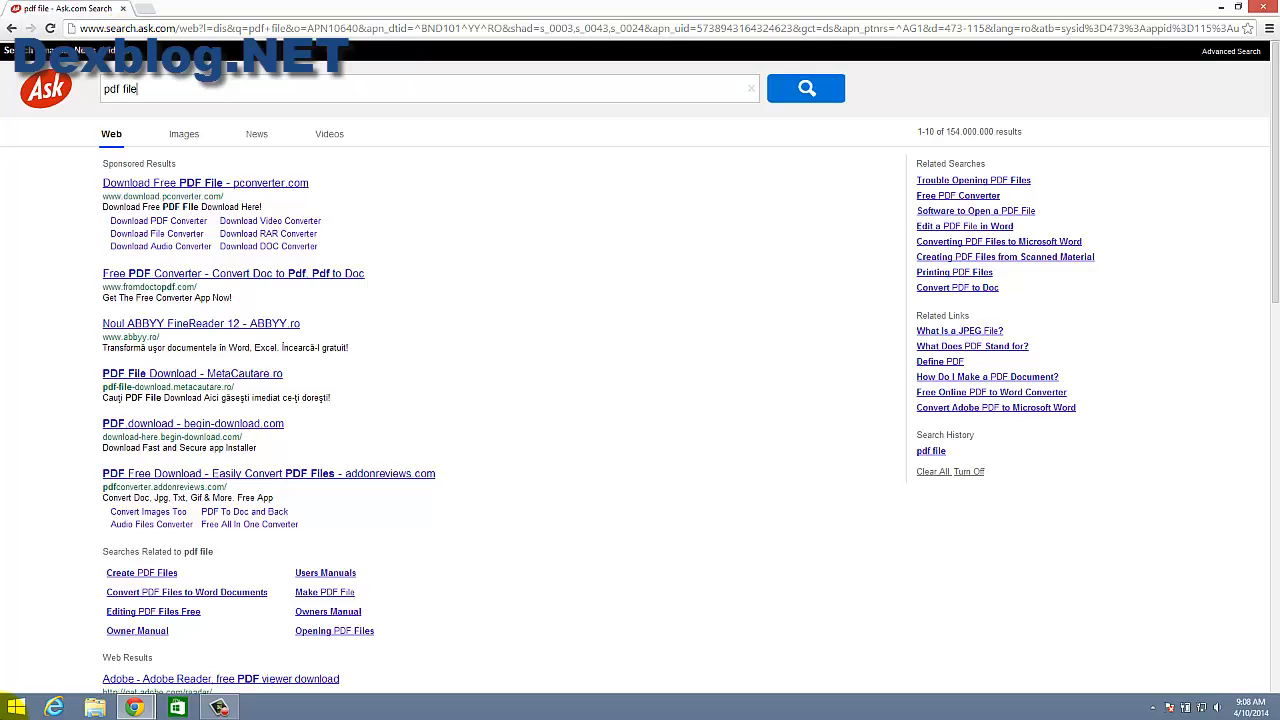
left_click(1264, 28)
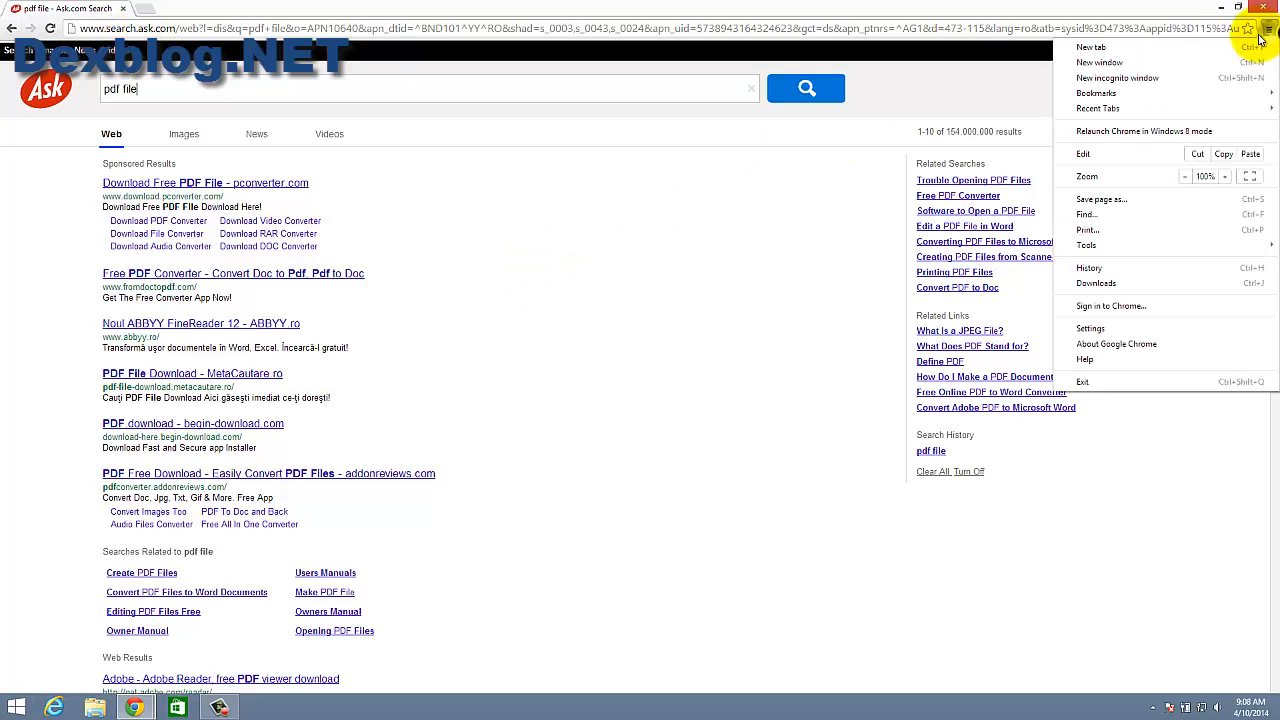
left_click(1164, 332)
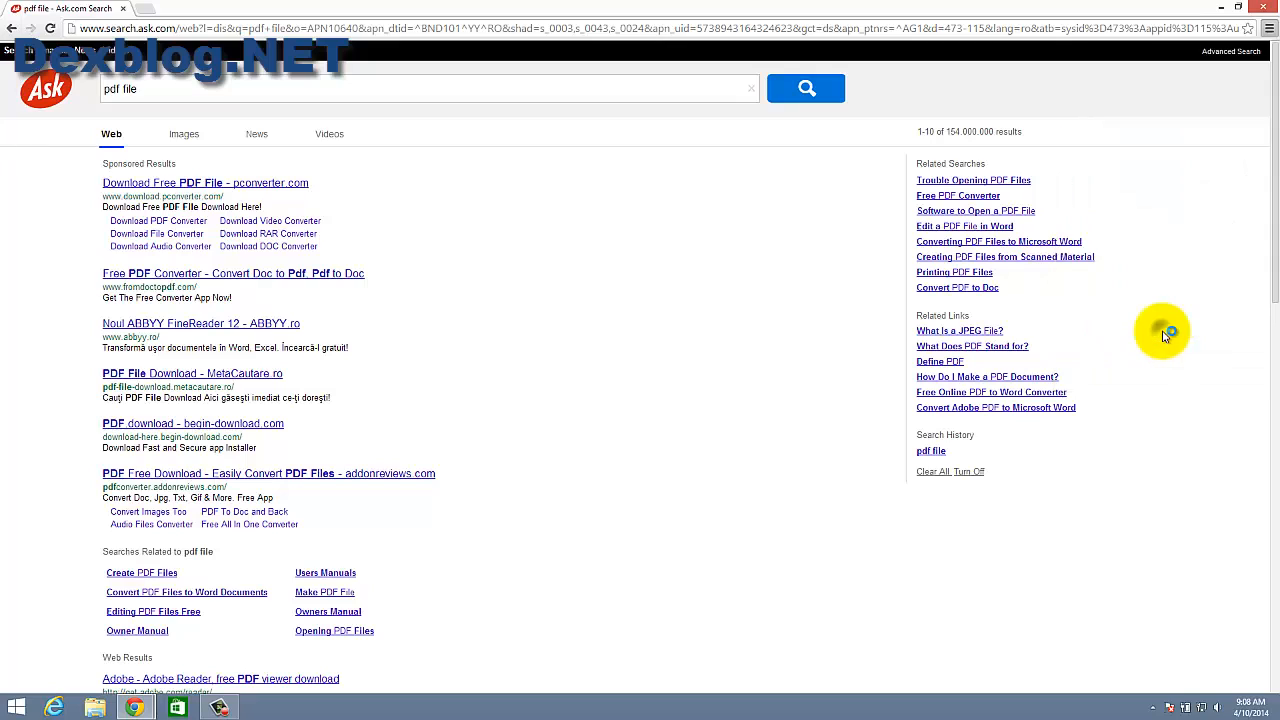
left_click(272, 8)
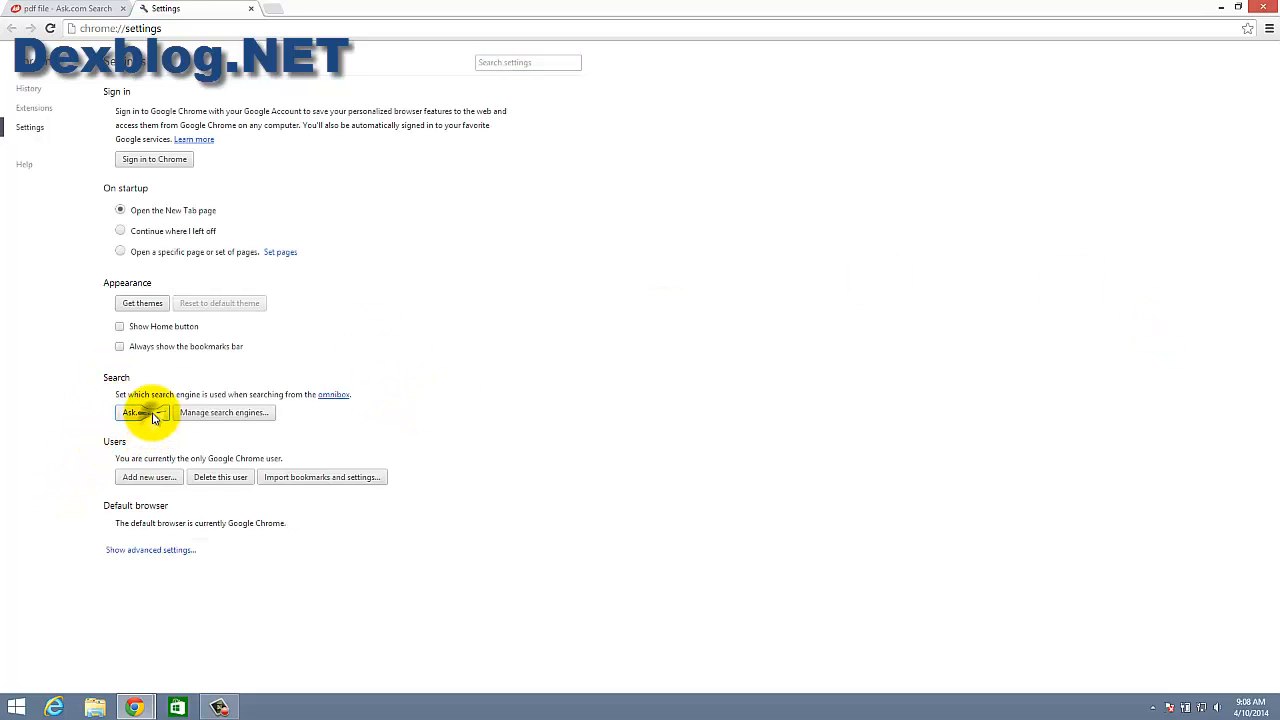
Step: Choose Google instead of Ask.com in the Search engine dropdown
left_click(144, 412)
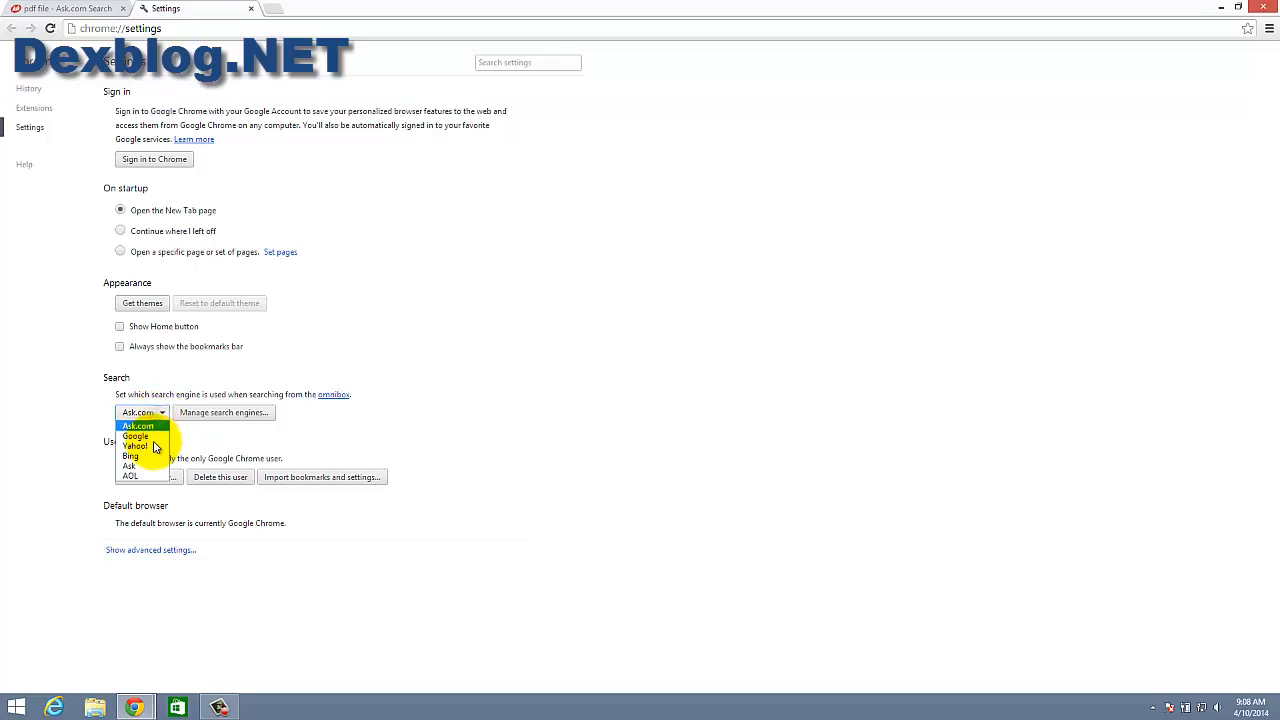
mouse_move(140, 464)
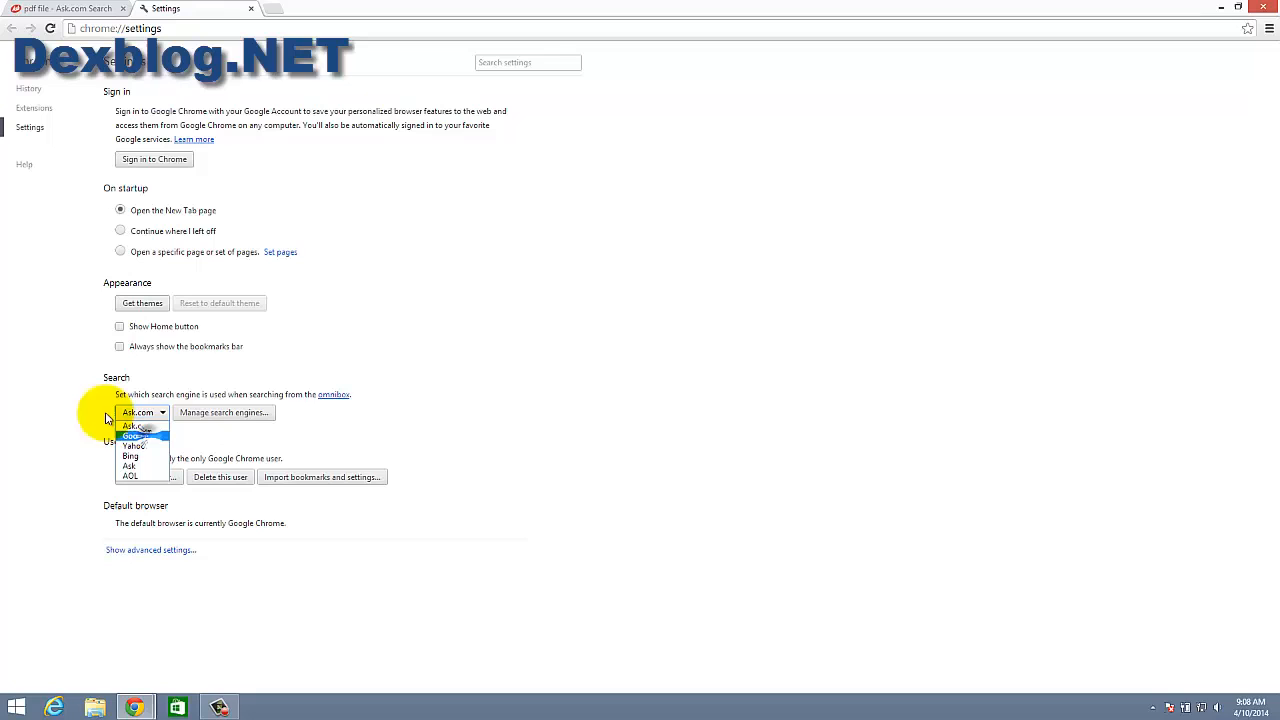
left_click(132, 436)
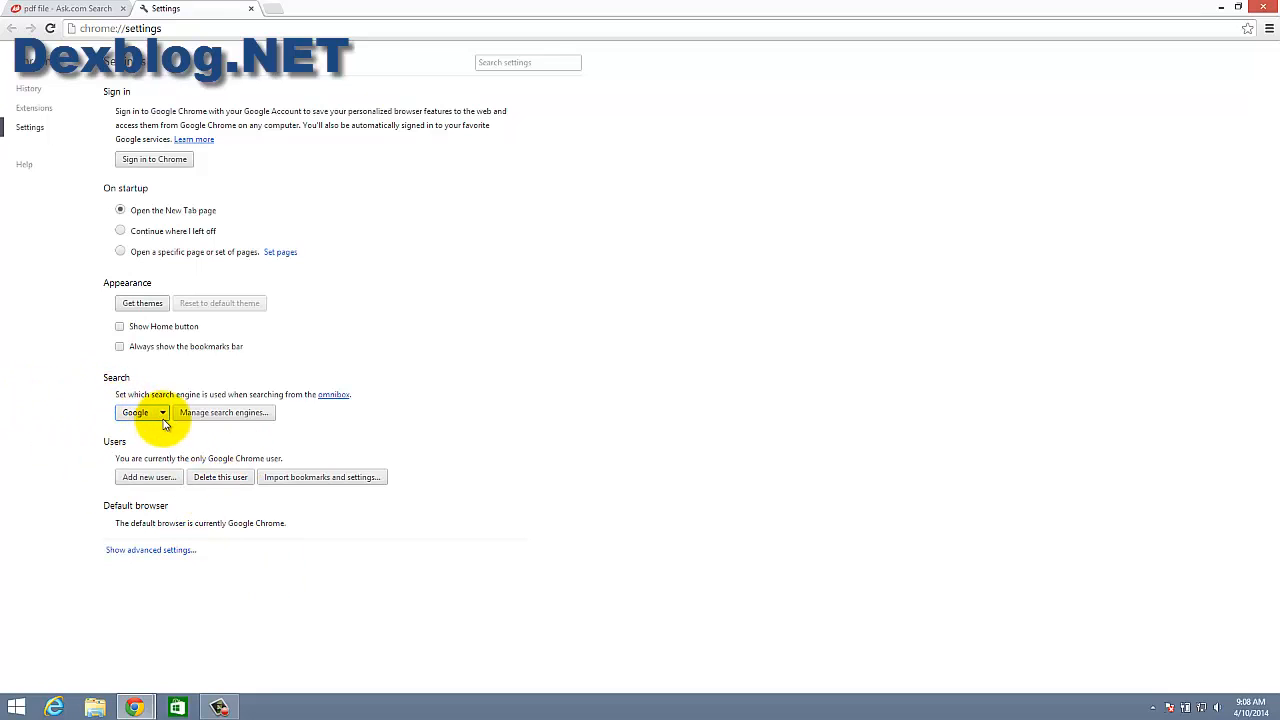
mouse_move(268, 256)
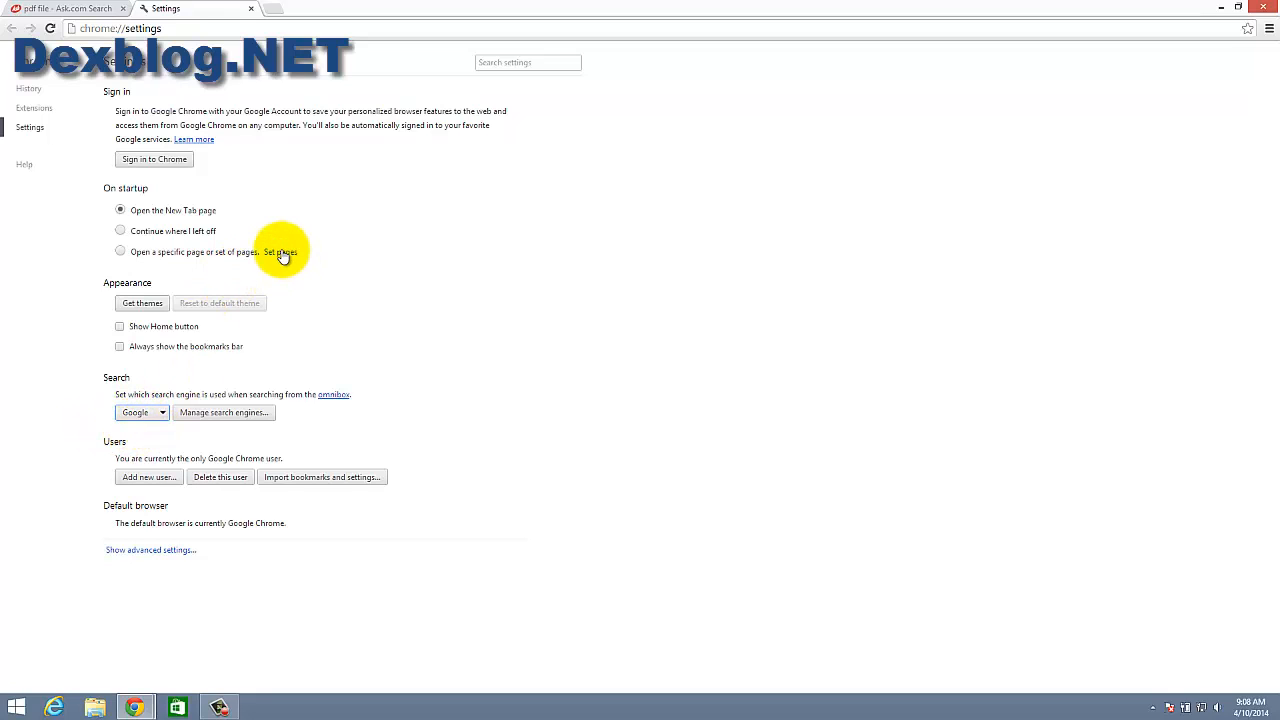
Step: Review the Startup pages dialog under 'Open a specific page' for Ask entries
left_click(280, 252)
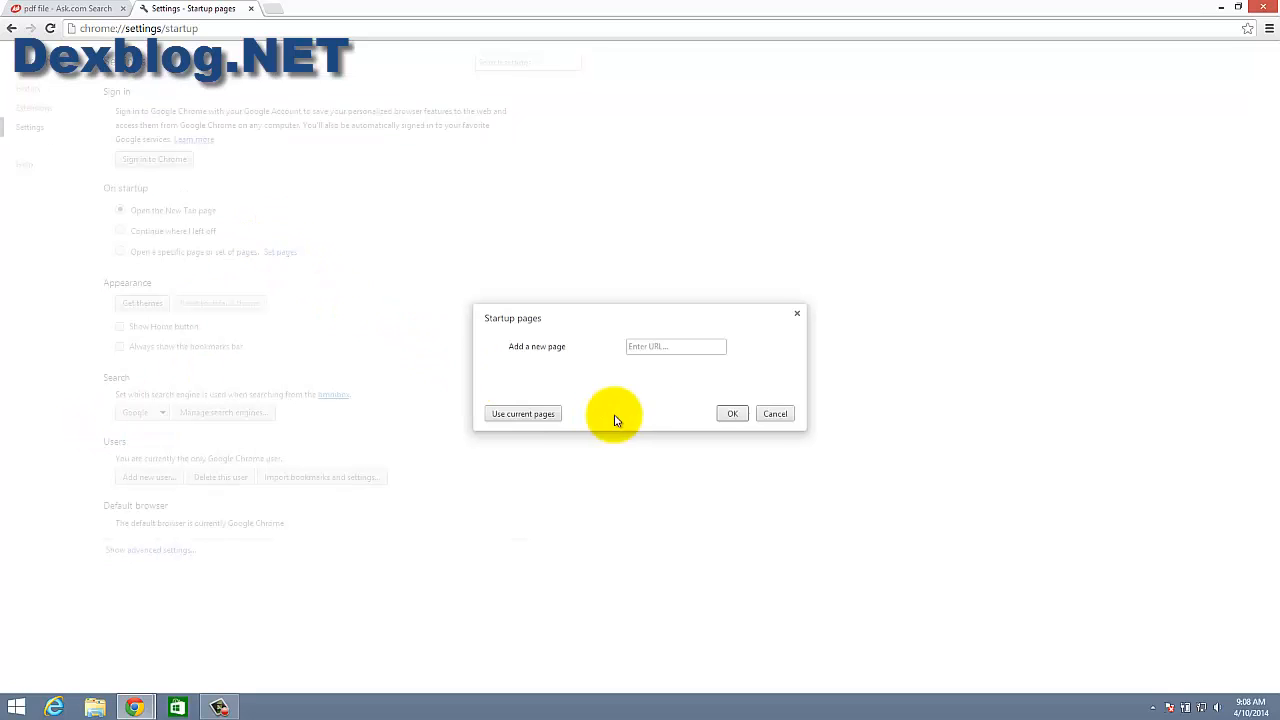
mouse_move(530, 378)
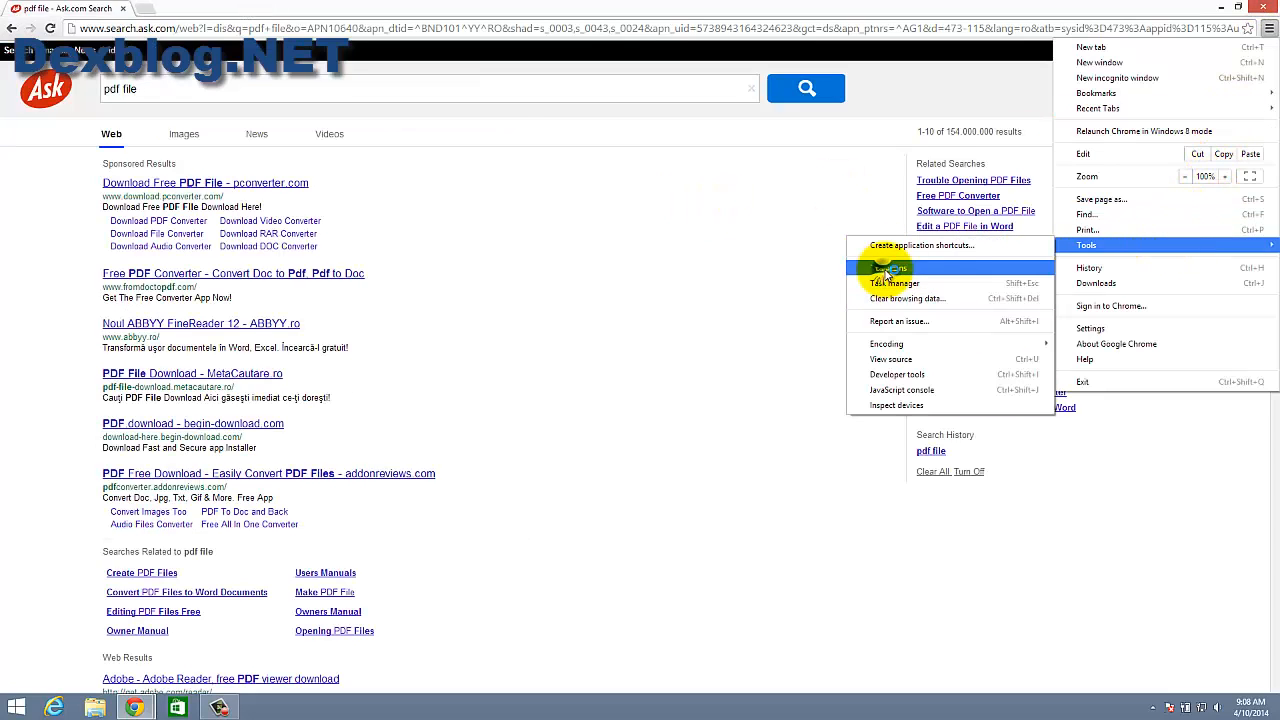
Step: Check the Extensions page via Tools > Extensions, then return to the Ask.com results
left_click(890, 268)
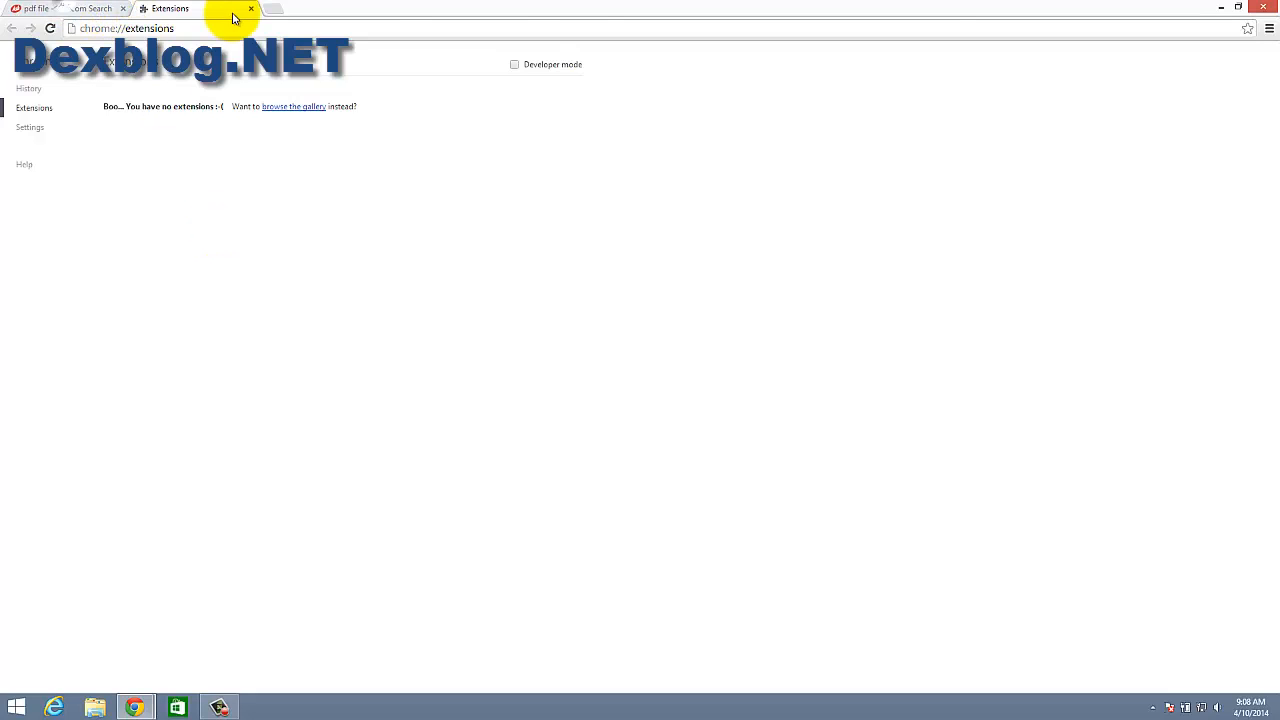
left_click(40, 8)
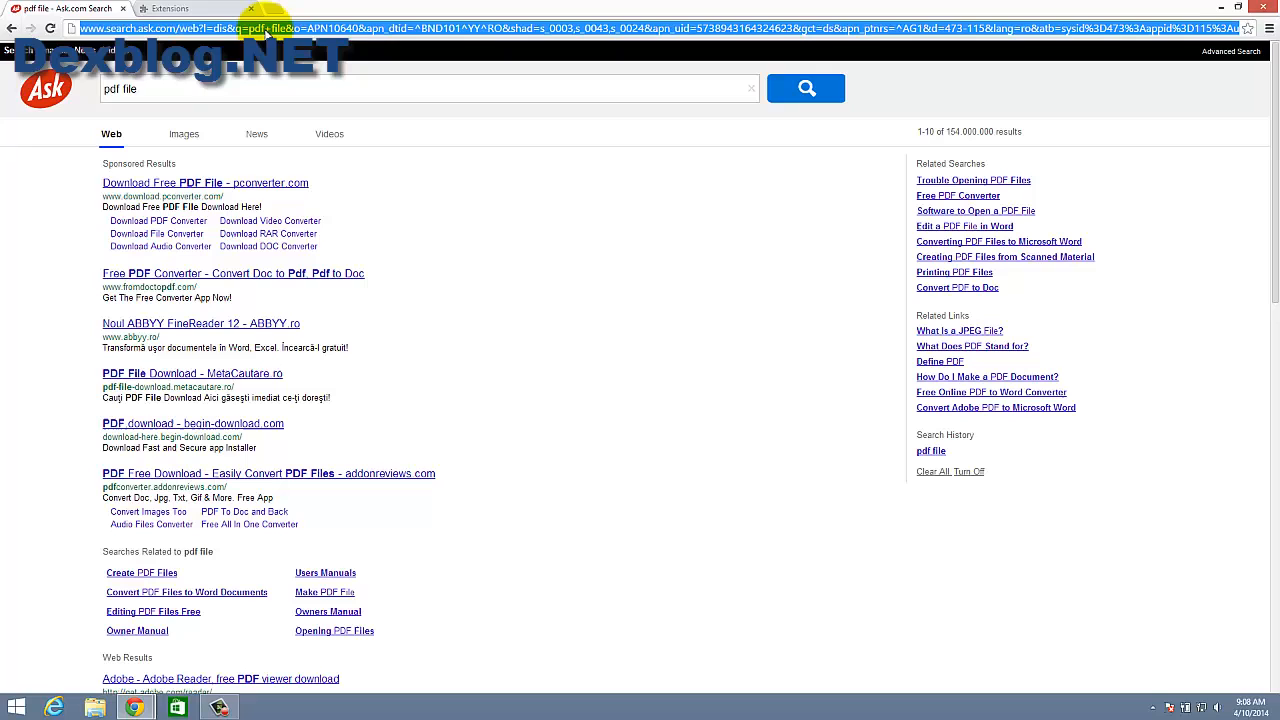